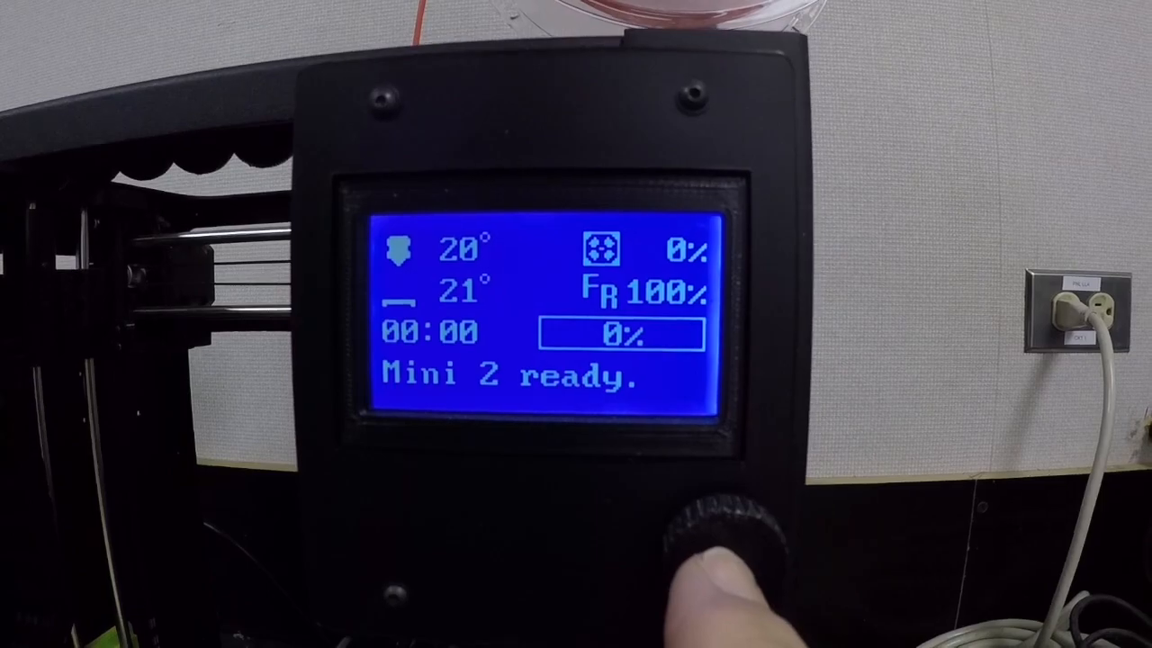
Step: Bring up the main menu from the ready status screen via the control knob
left_click(720, 531)
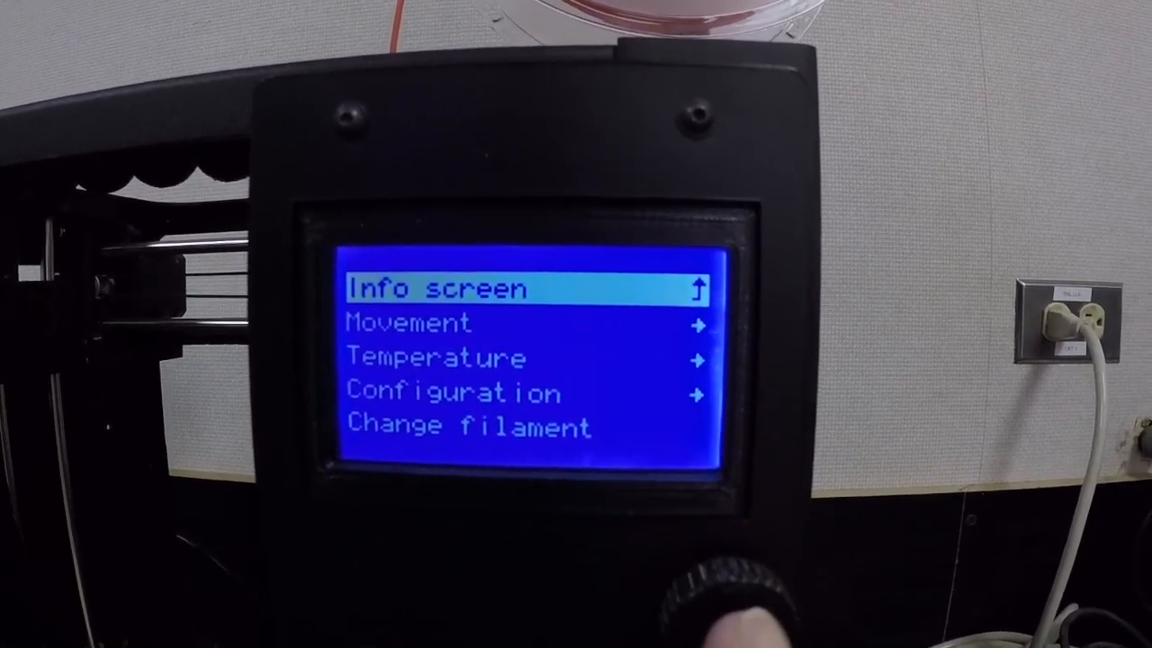
left_click(720, 594)
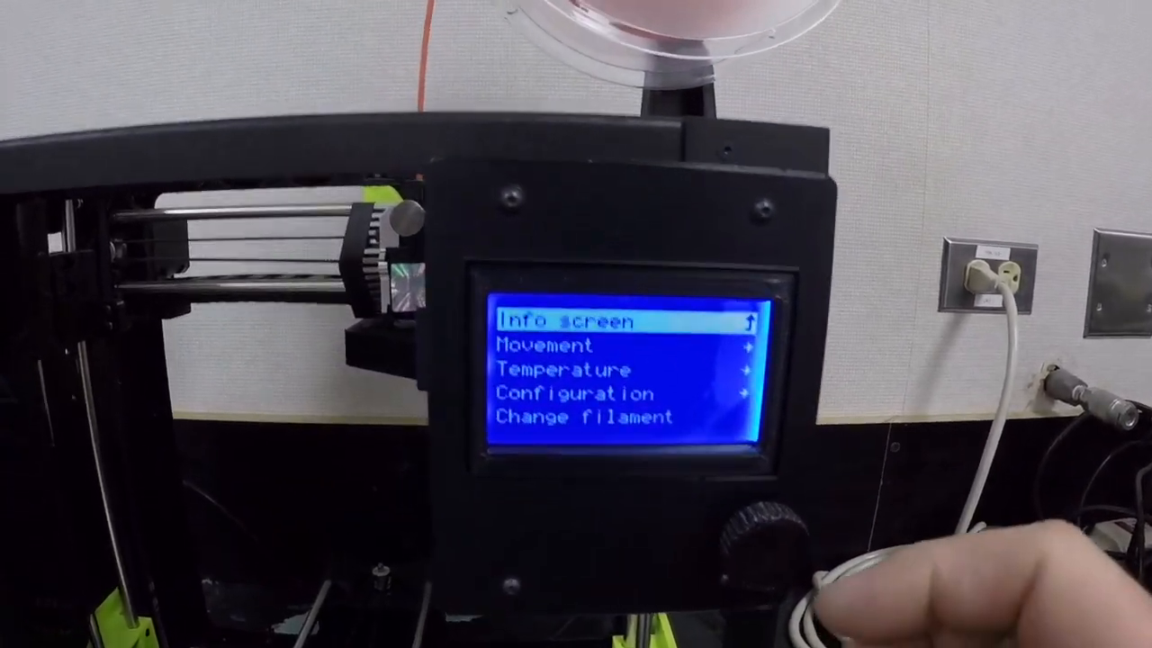
left_click(756, 540)
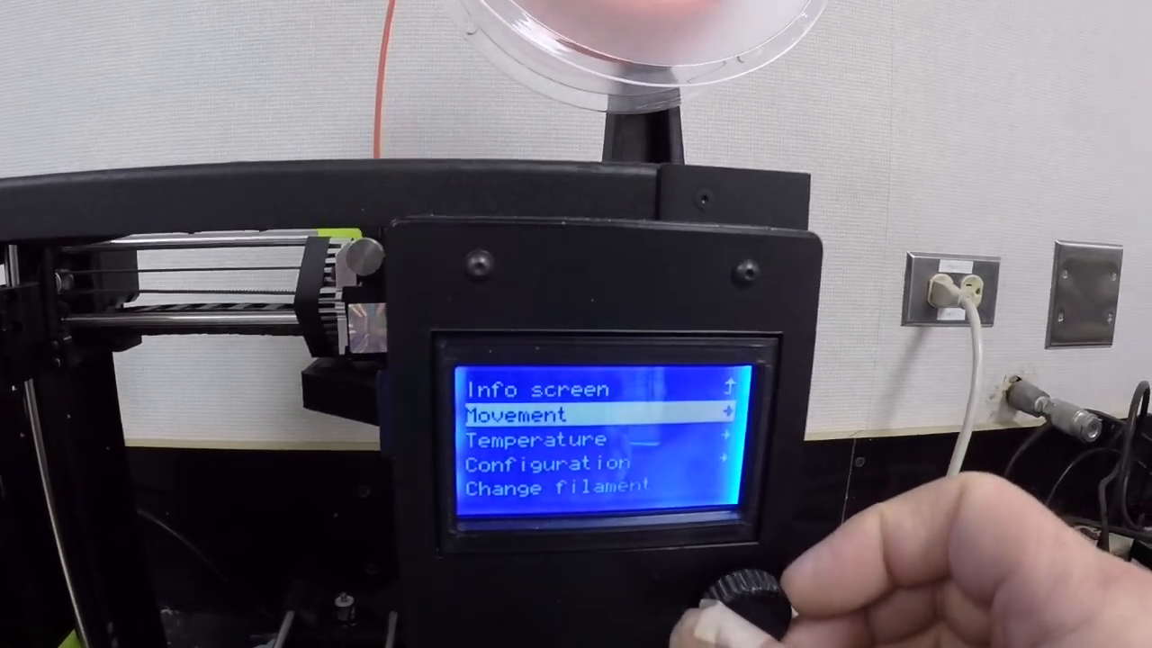